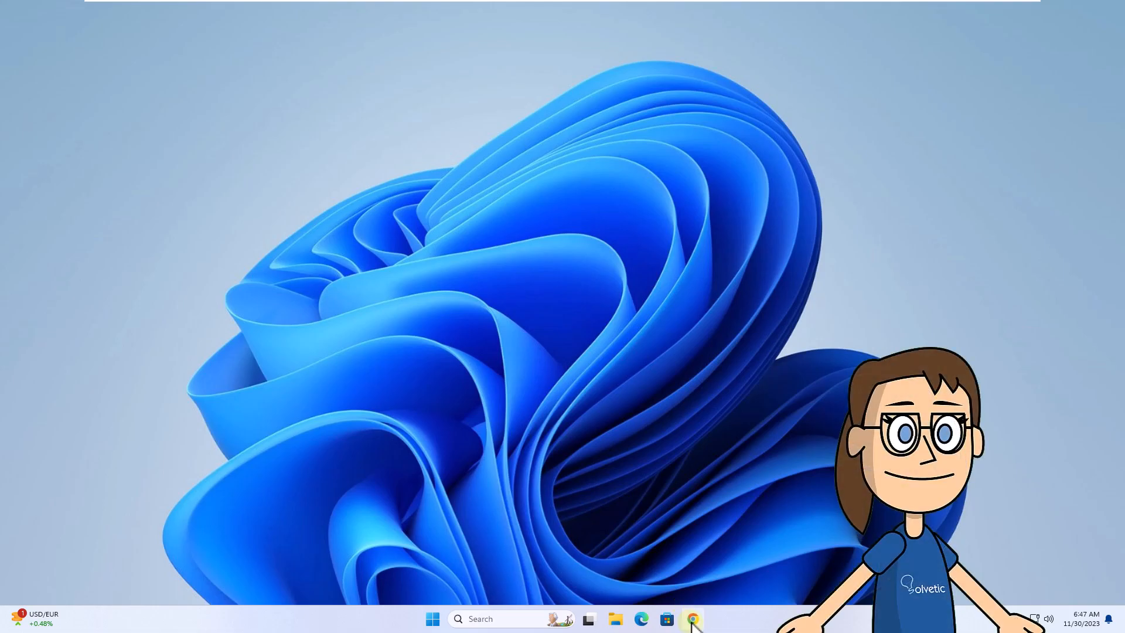
- Download the Google Drive for desktop installer from the Drive download page in Chrome
left_click(691, 619)
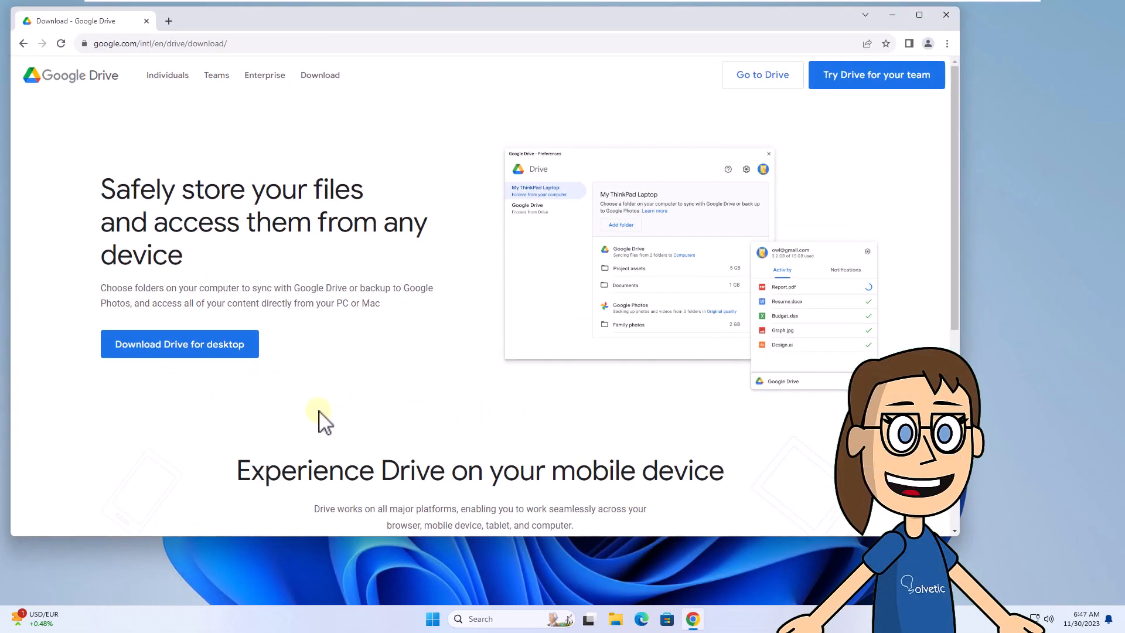
left_click(179, 343)
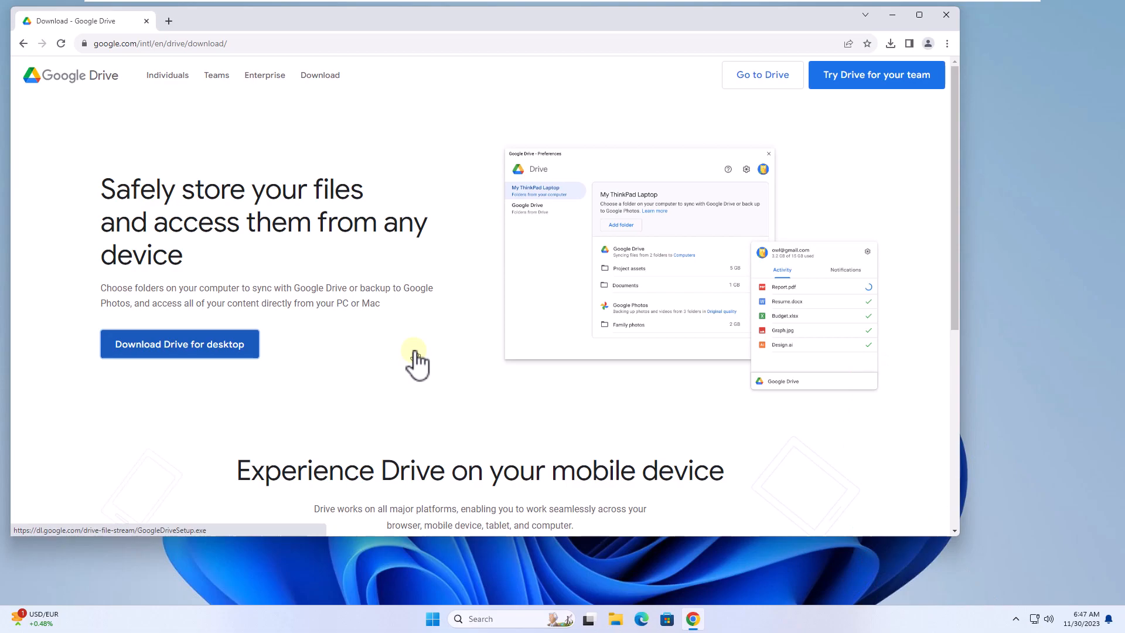
mouse_move(511, 510)
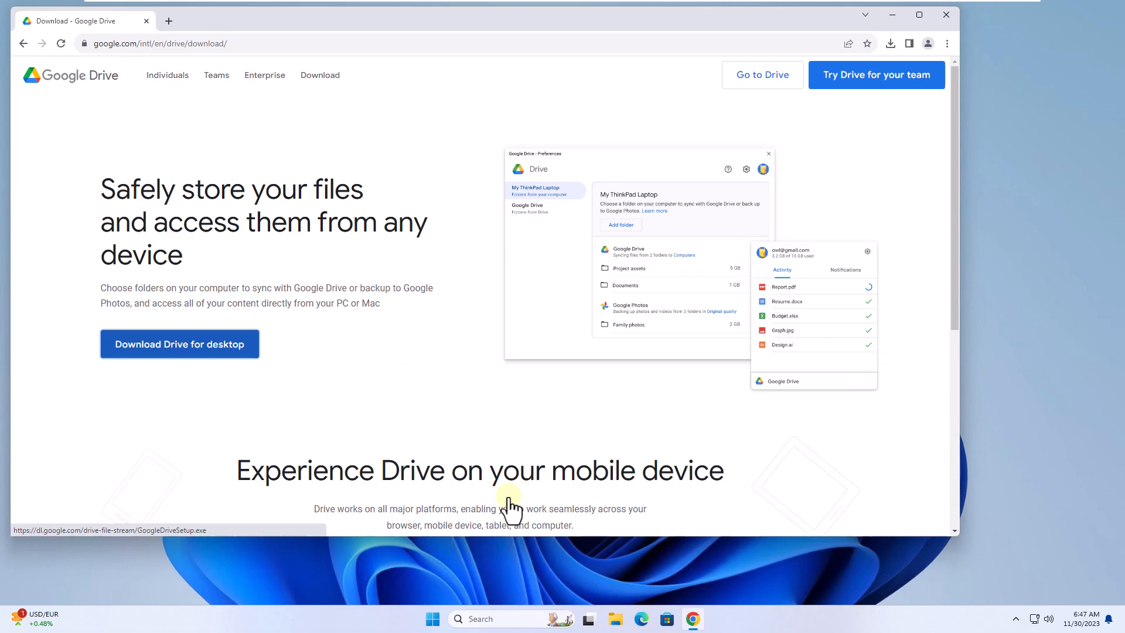
left_click(179, 343)
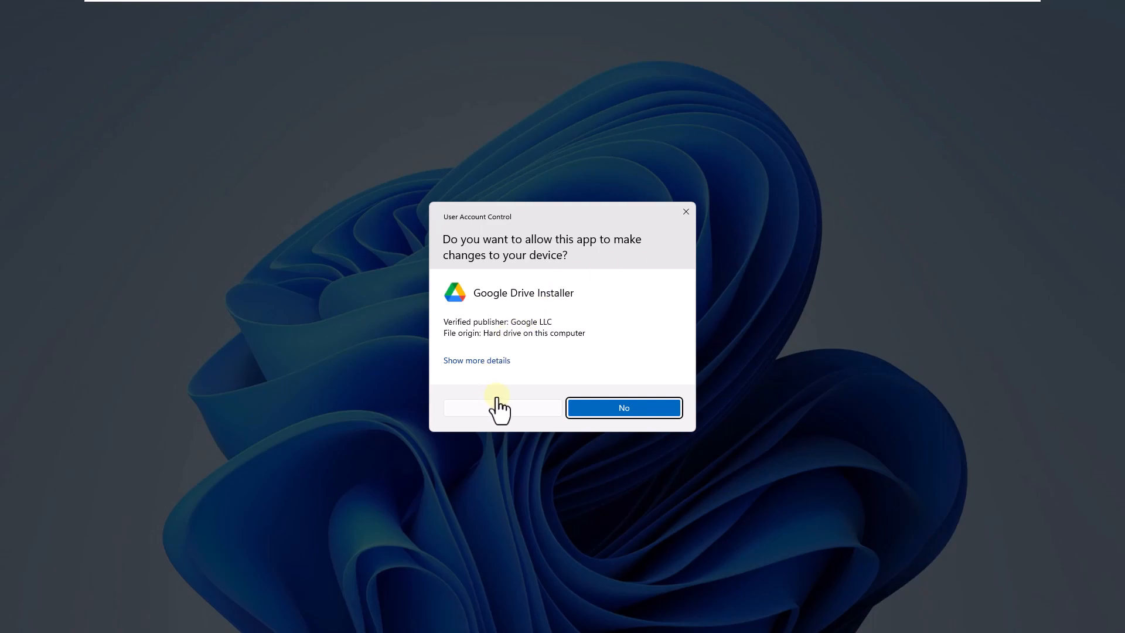
- Allow the installer, install Google Drive, launch it and close the installer
left_click(500, 408)
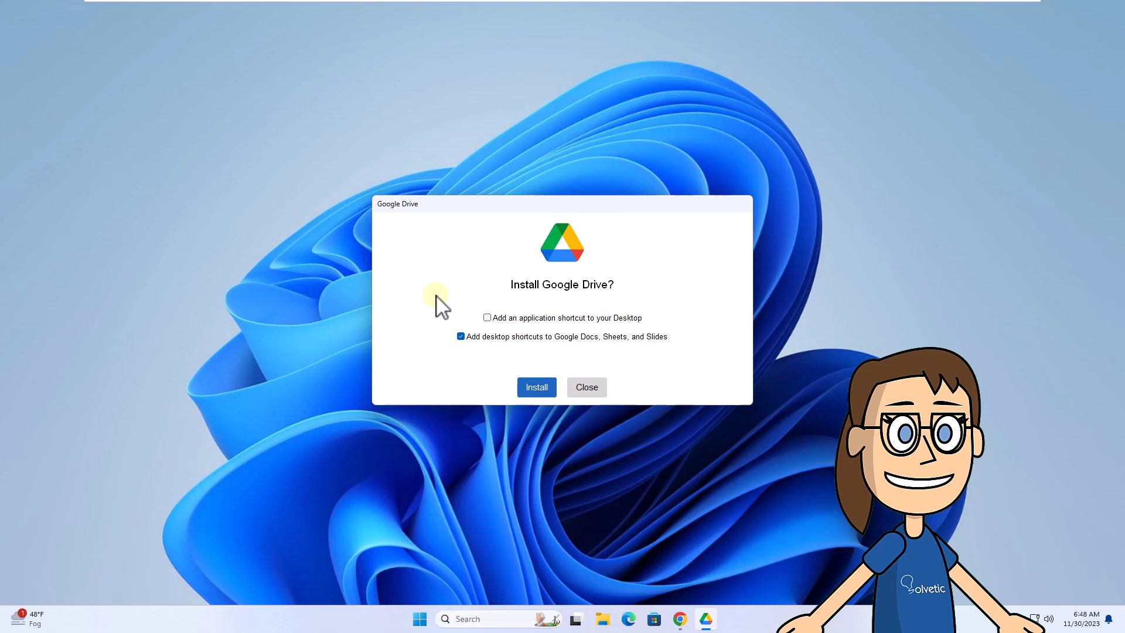
mouse_move(520, 348)
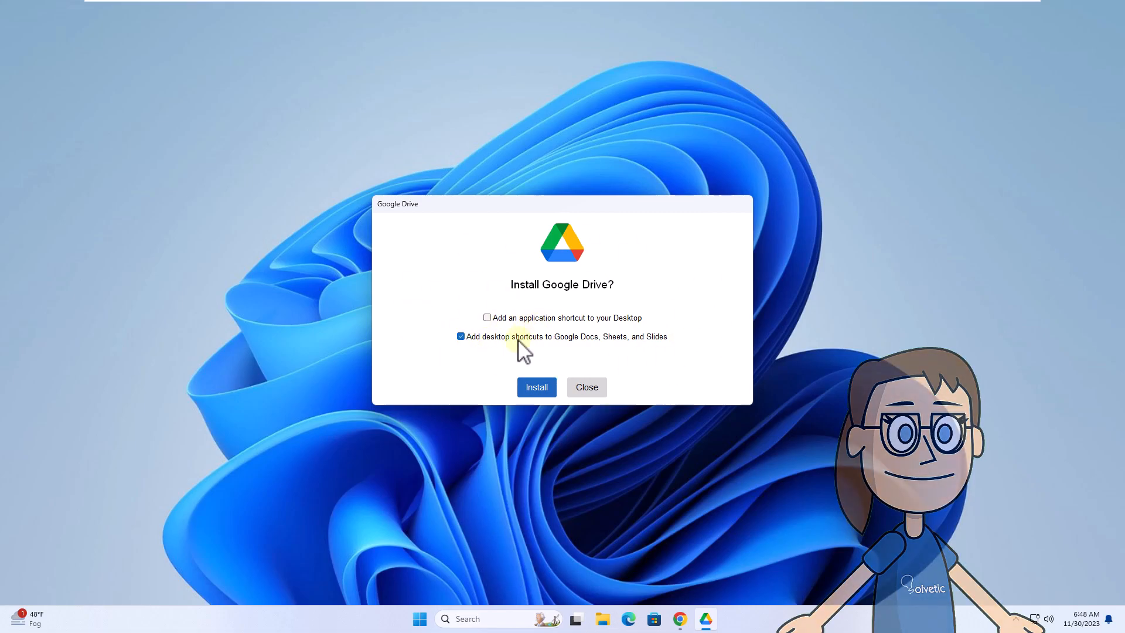
left_click(535, 386)
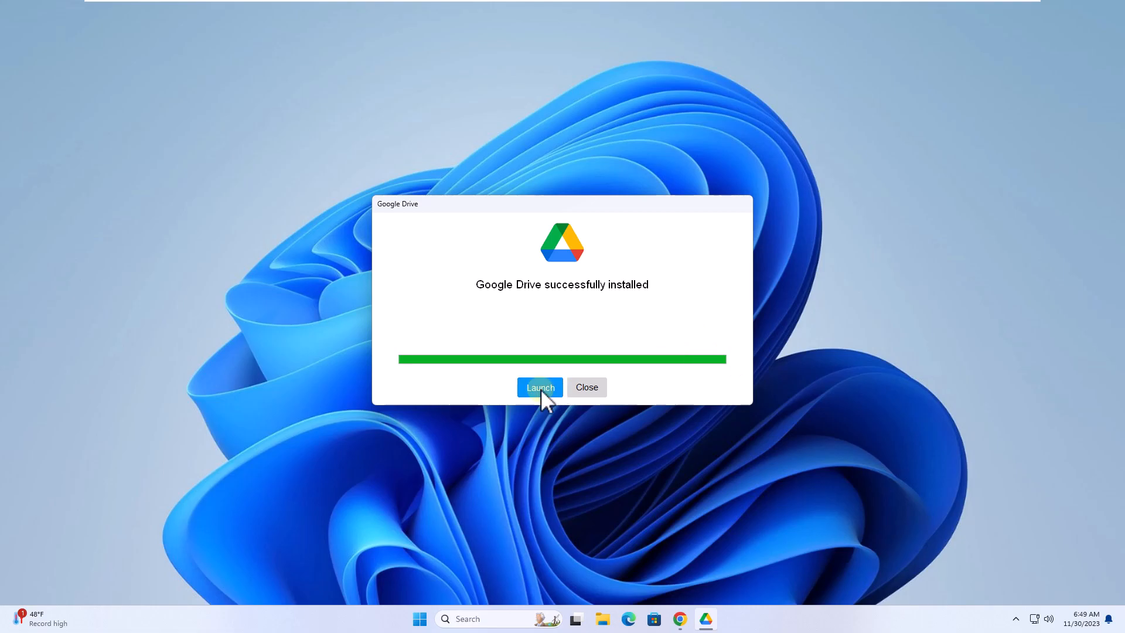
left_click(539, 387)
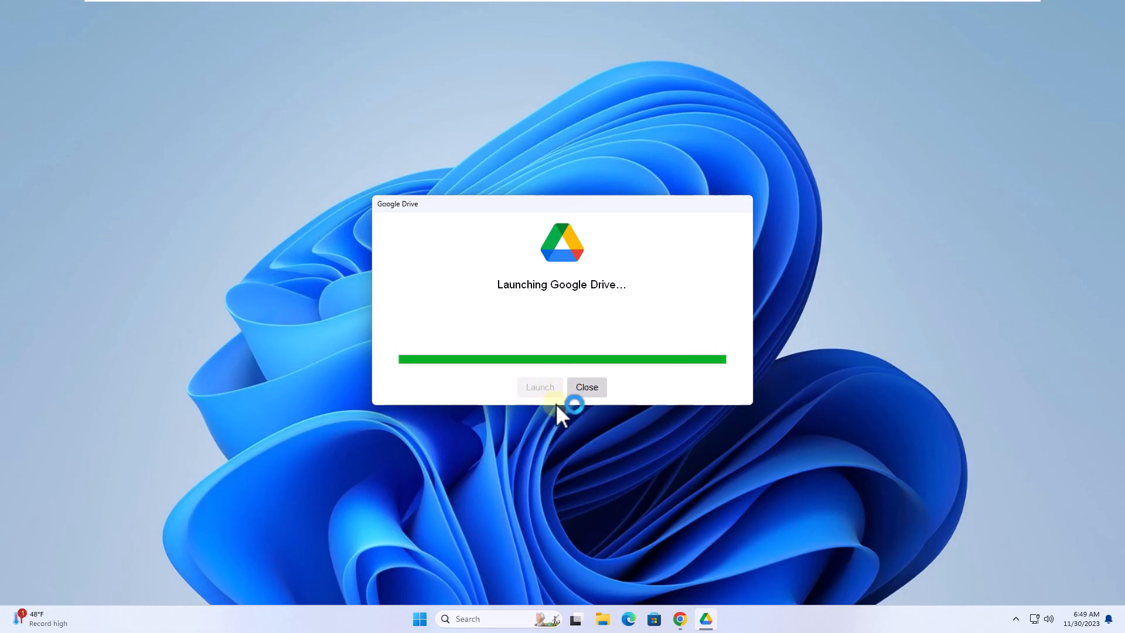
left_click(586, 387)
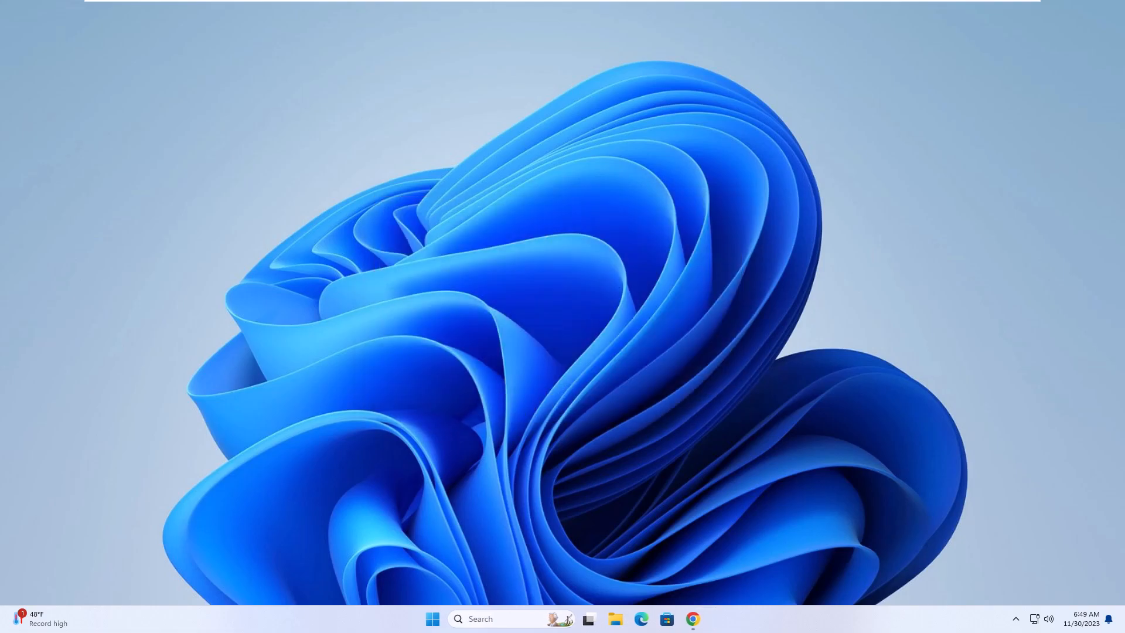
left_click(705, 618)
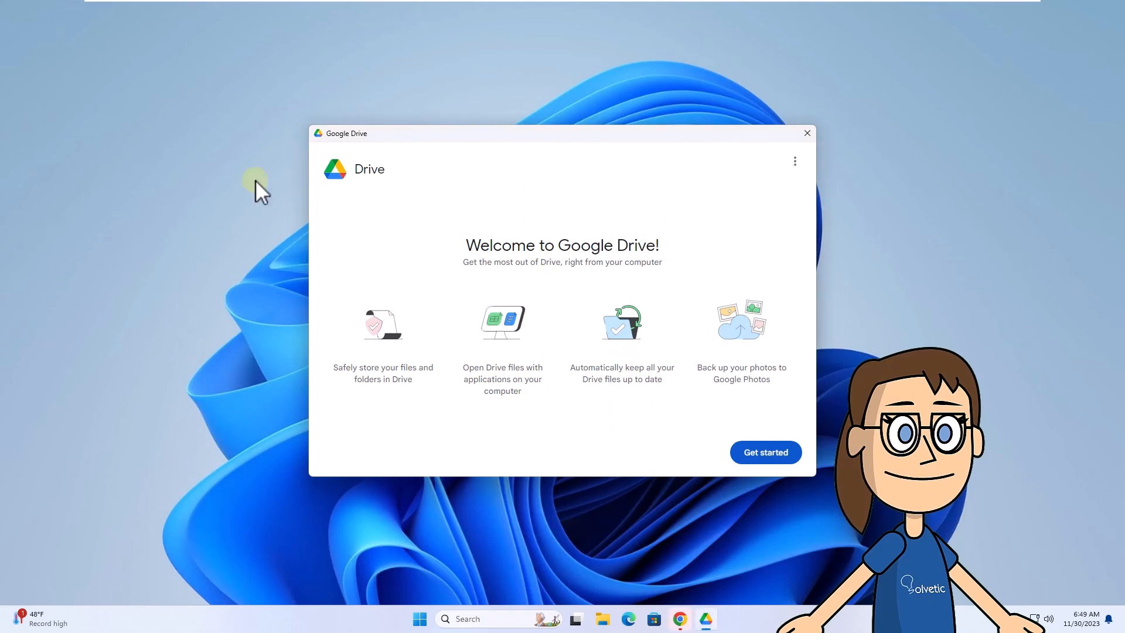
- Pass the welcome screen with 'Get started' and begin signing in to a Google account
left_click(765, 452)
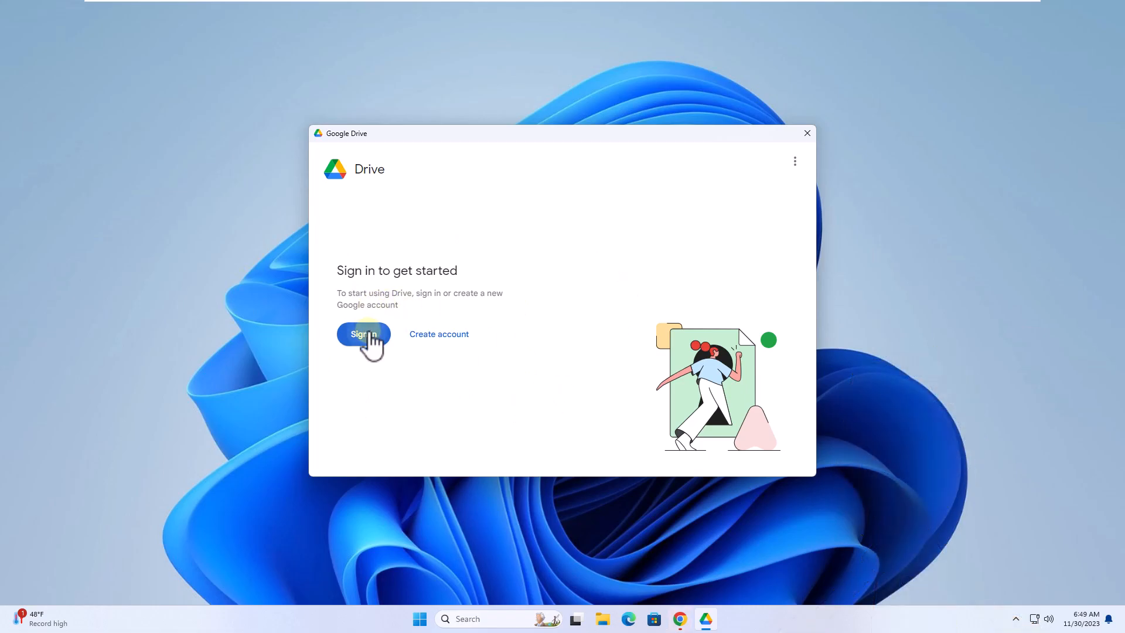
left_click(363, 334)
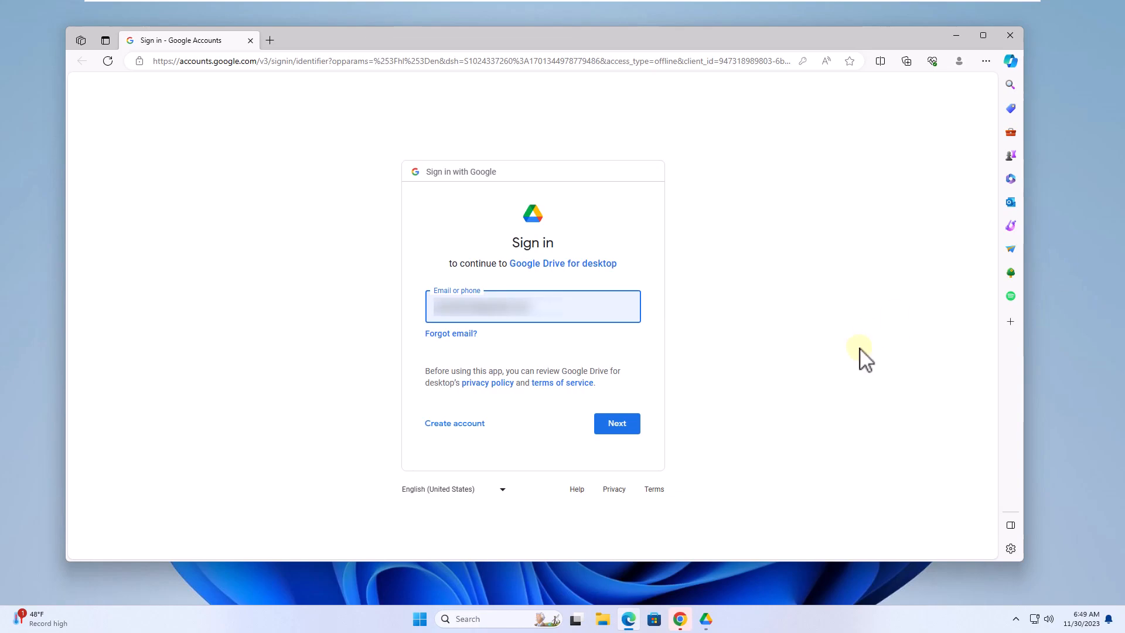
- Enter the Google account email and password on the sign-in page
left_click(615, 422)
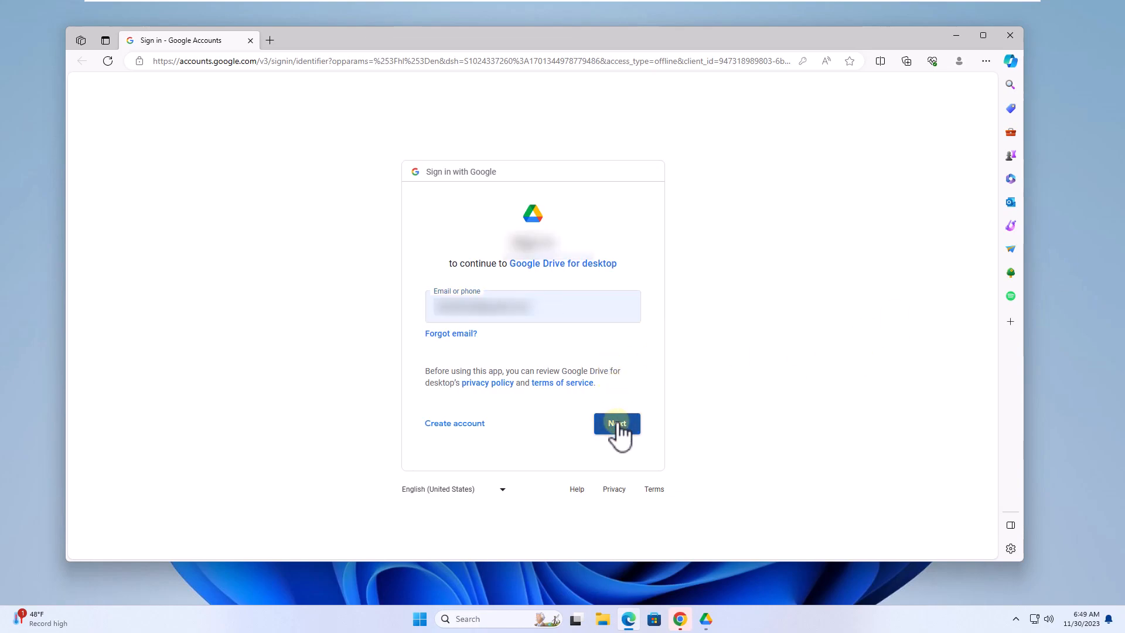
left_click(616, 423)
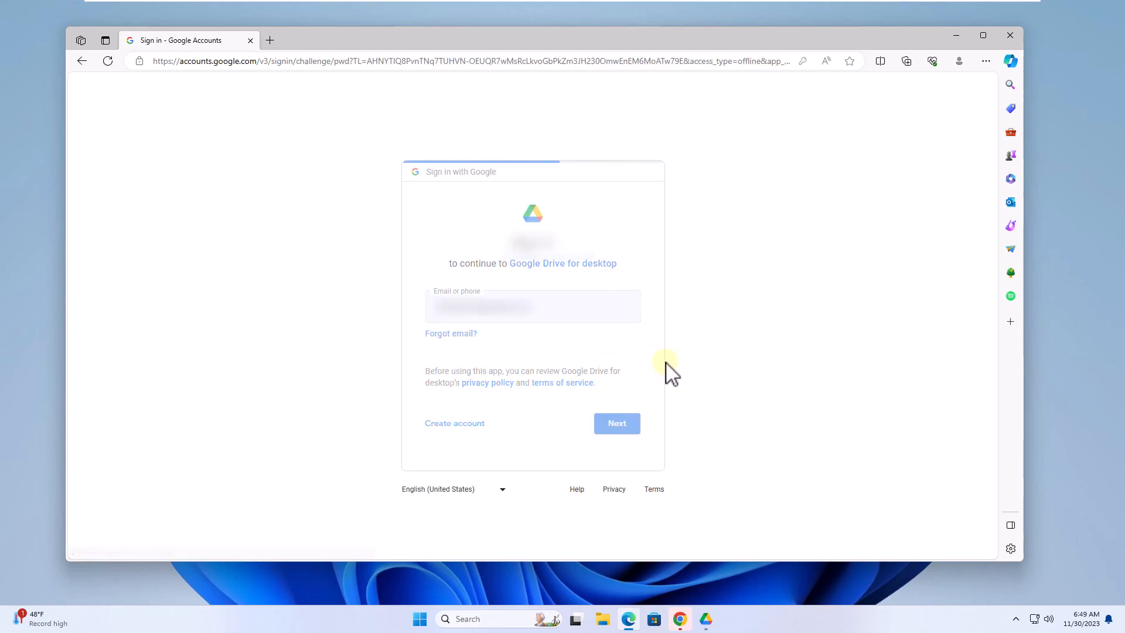
left_click(616, 423)
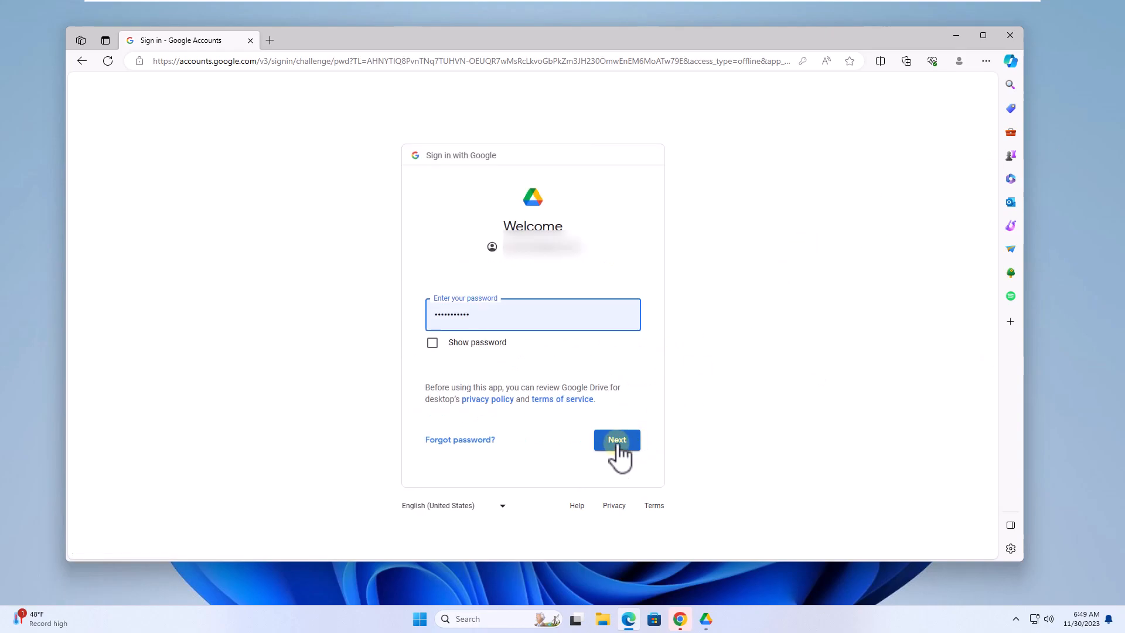
left_click(616, 439)
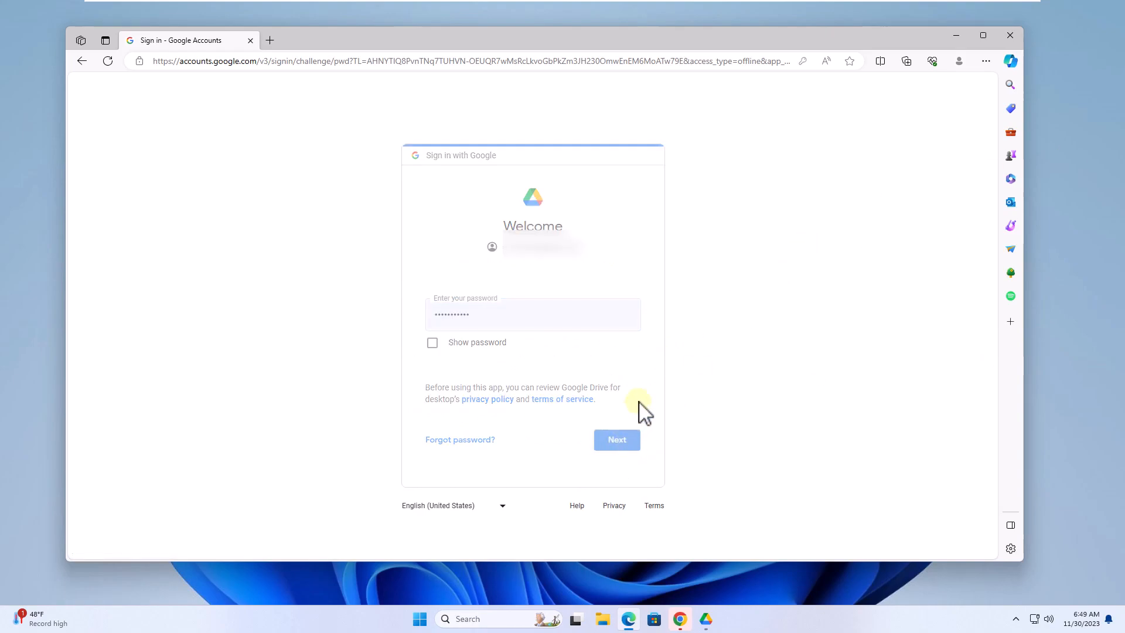
left_click(615, 439)
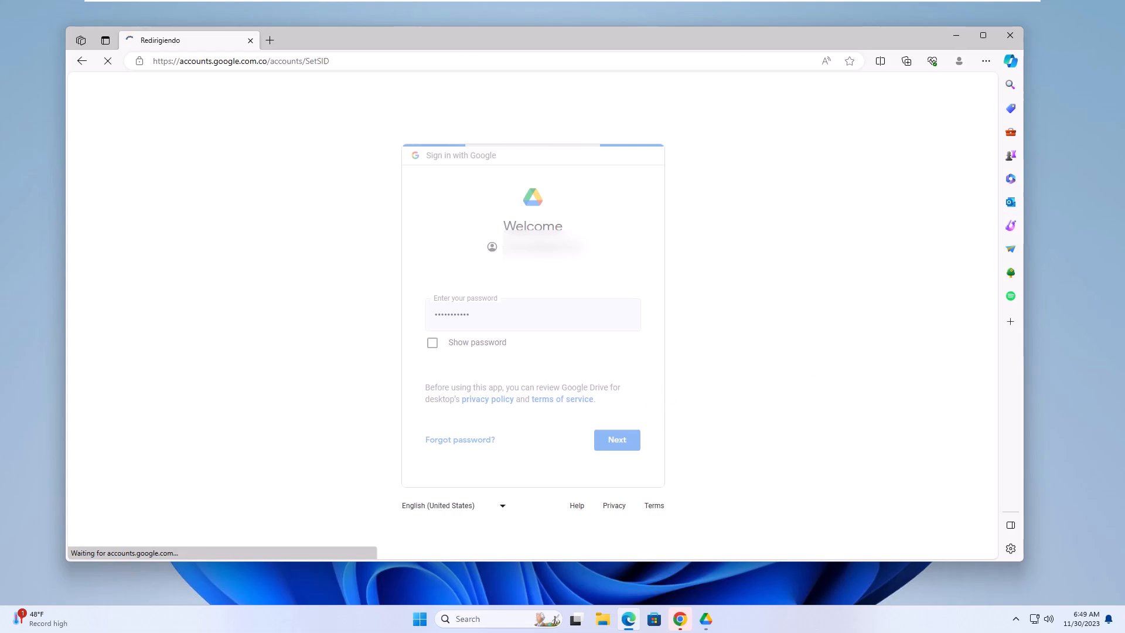
left_click(616, 439)
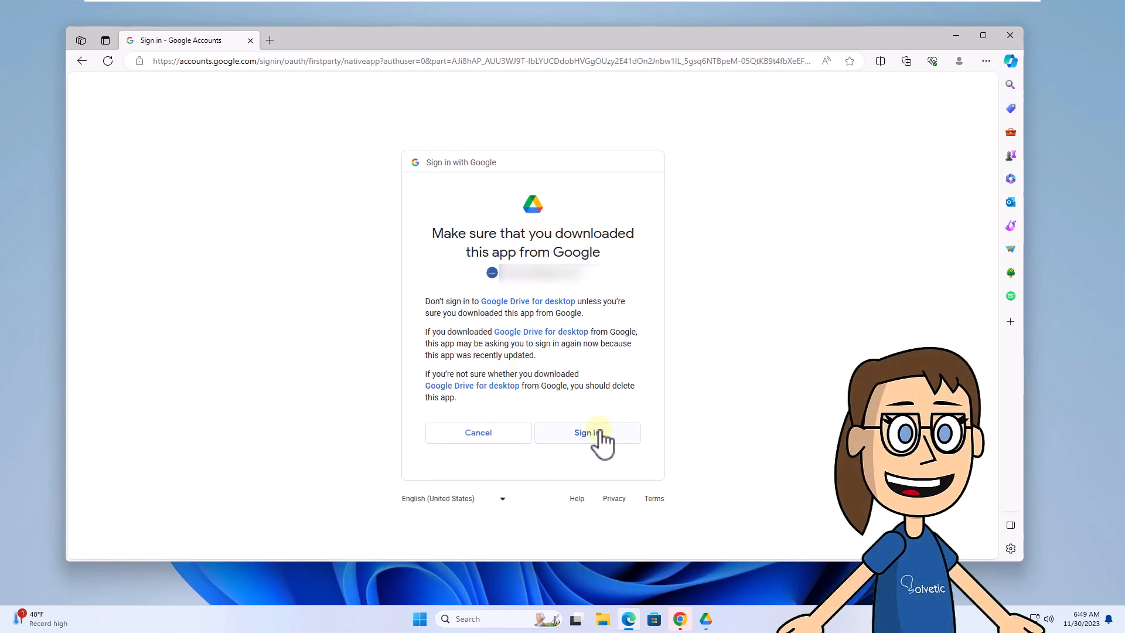
- Confirm signing in to Drive for desktop and close the success page in Edge
left_click(586, 432)
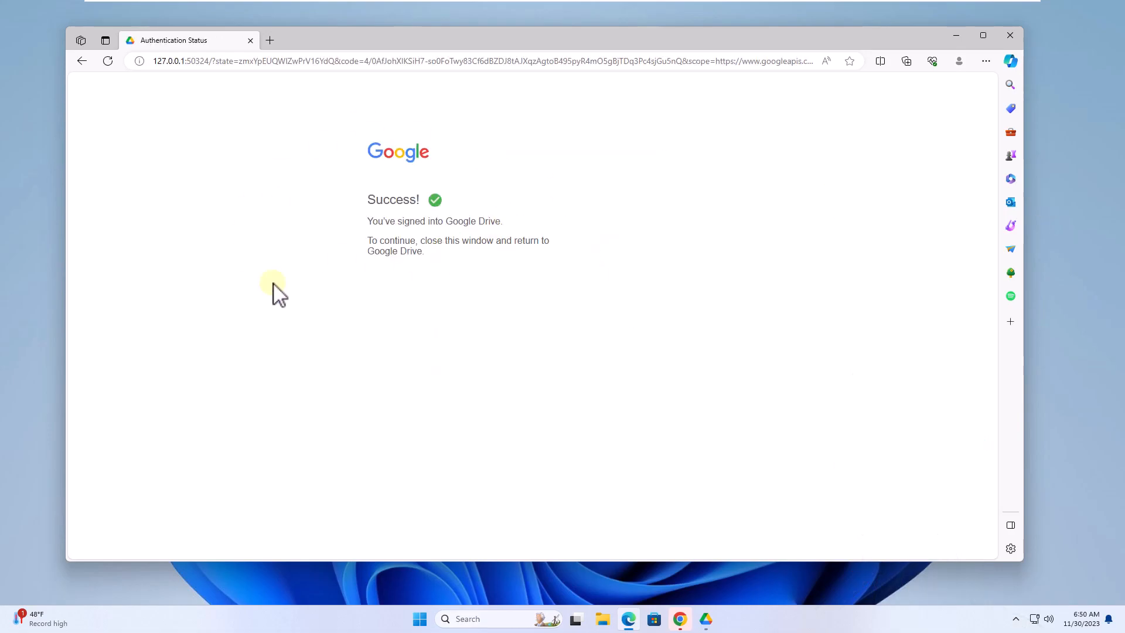
mouse_move(557, 391)
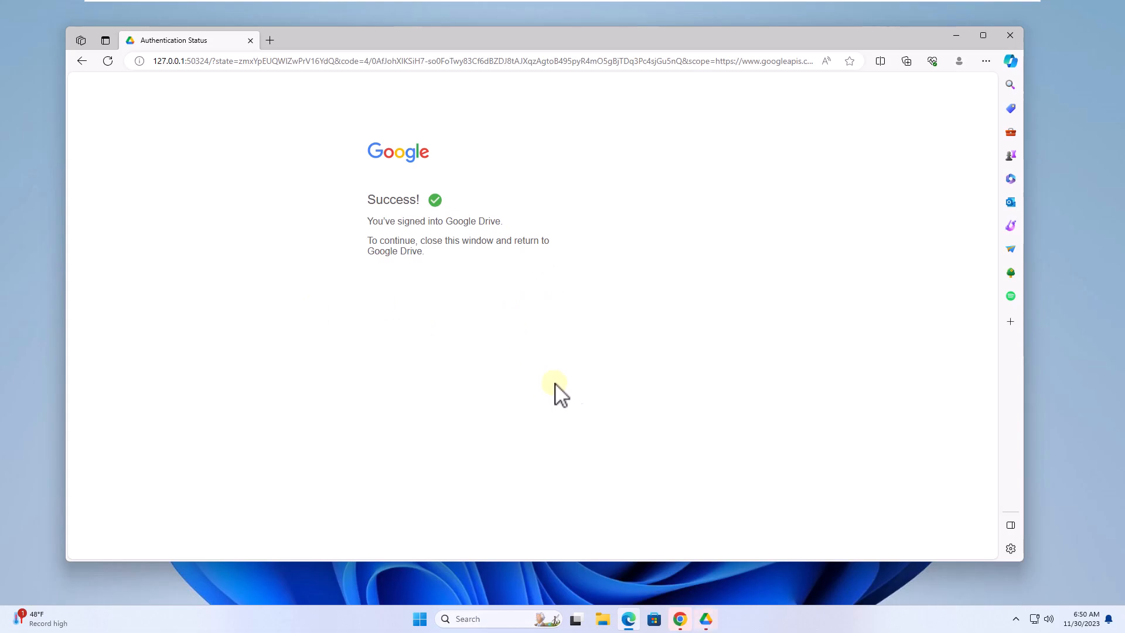
left_click(1009, 35)
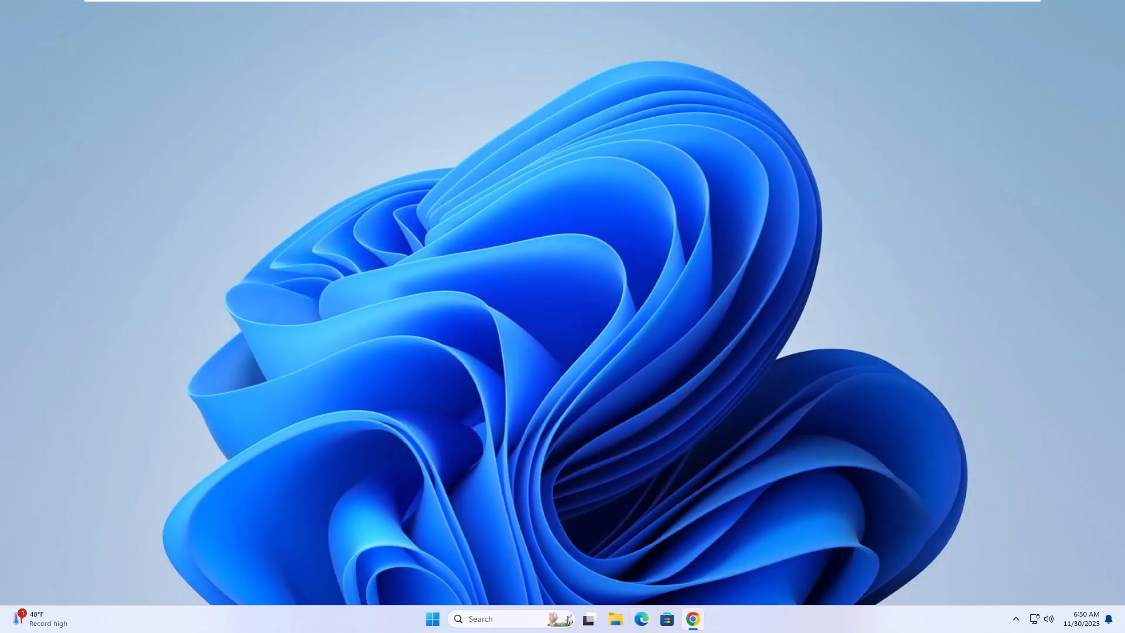
- Continue past the Escritorio sync step to the Google Photos backup step, dismissing the explanation
left_click(704, 619)
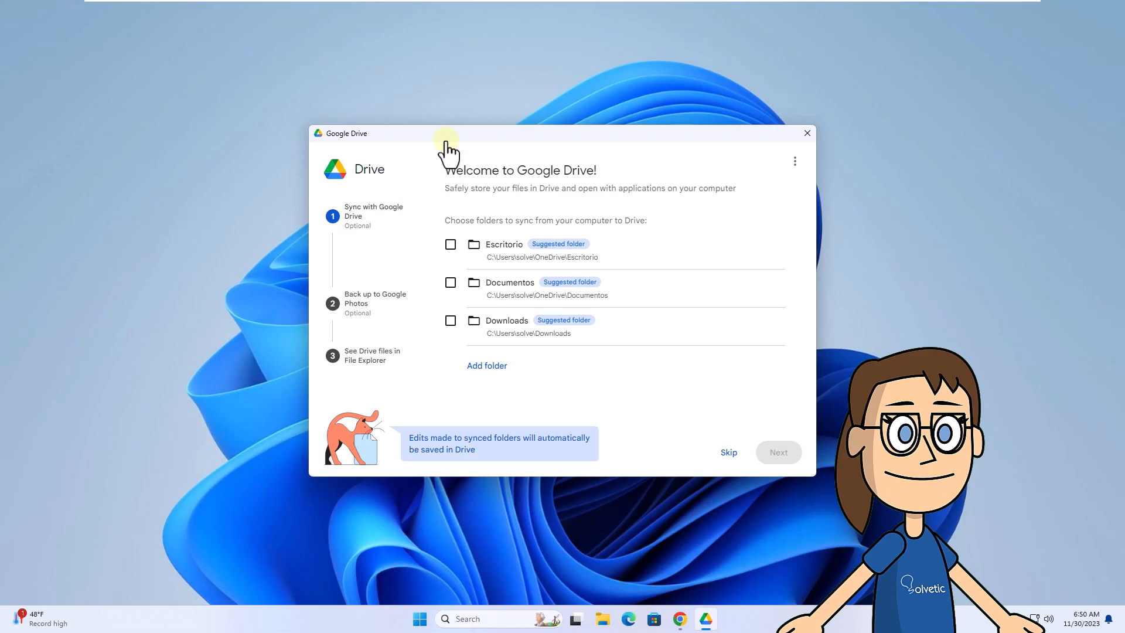
left_click(450, 244)
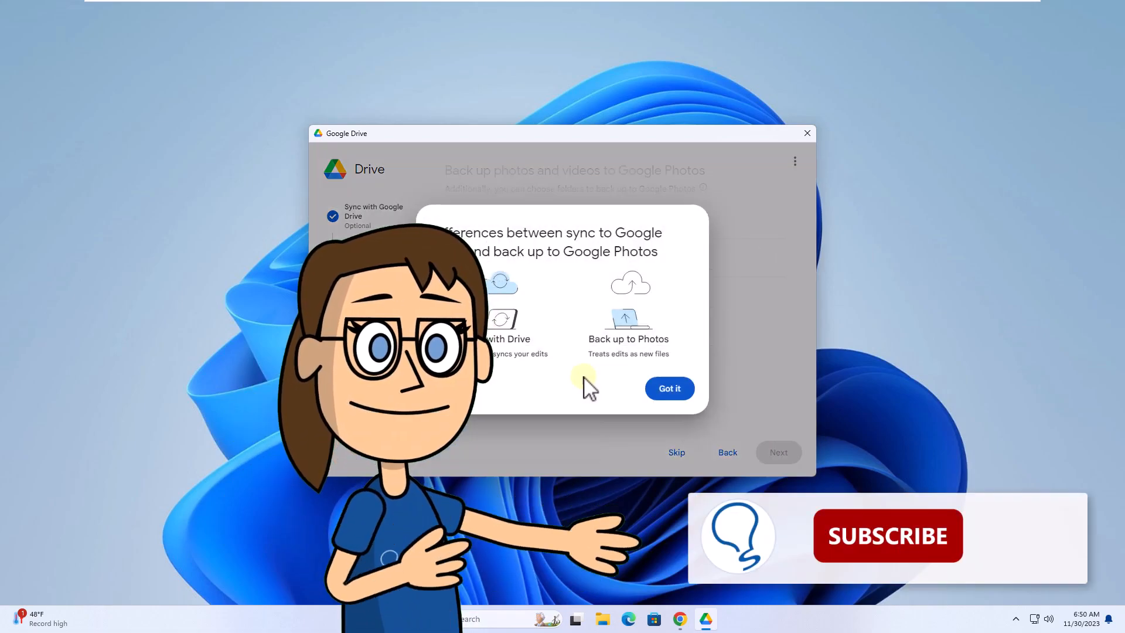
left_click(668, 388)
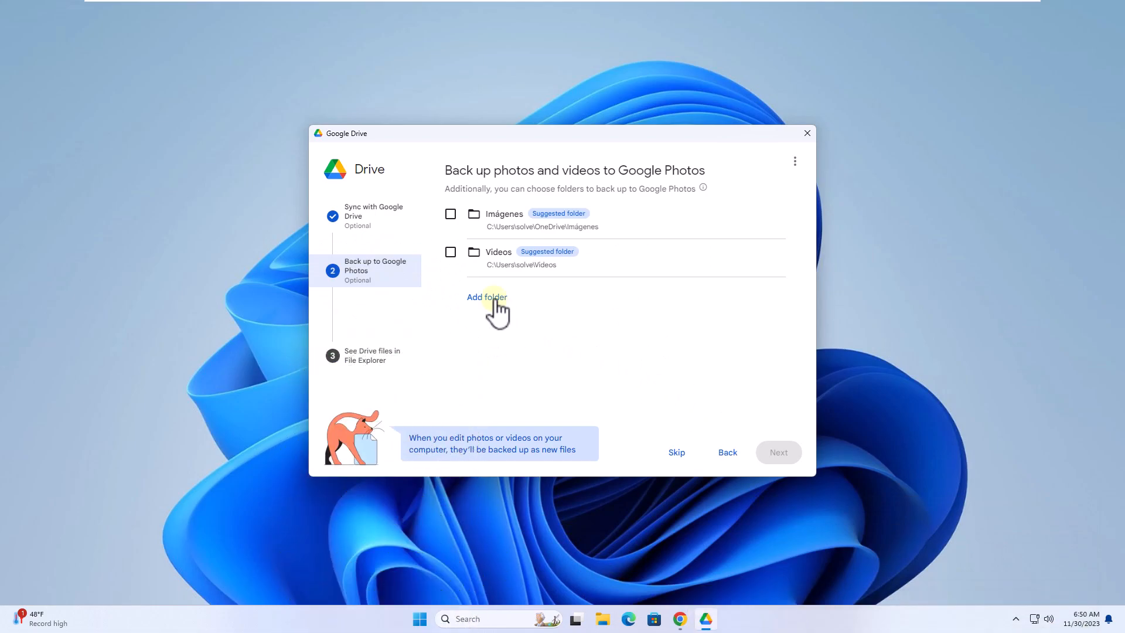
- Mark Videos and Imágenes for backup to Google Photos and continue to the summary
left_click(449, 252)
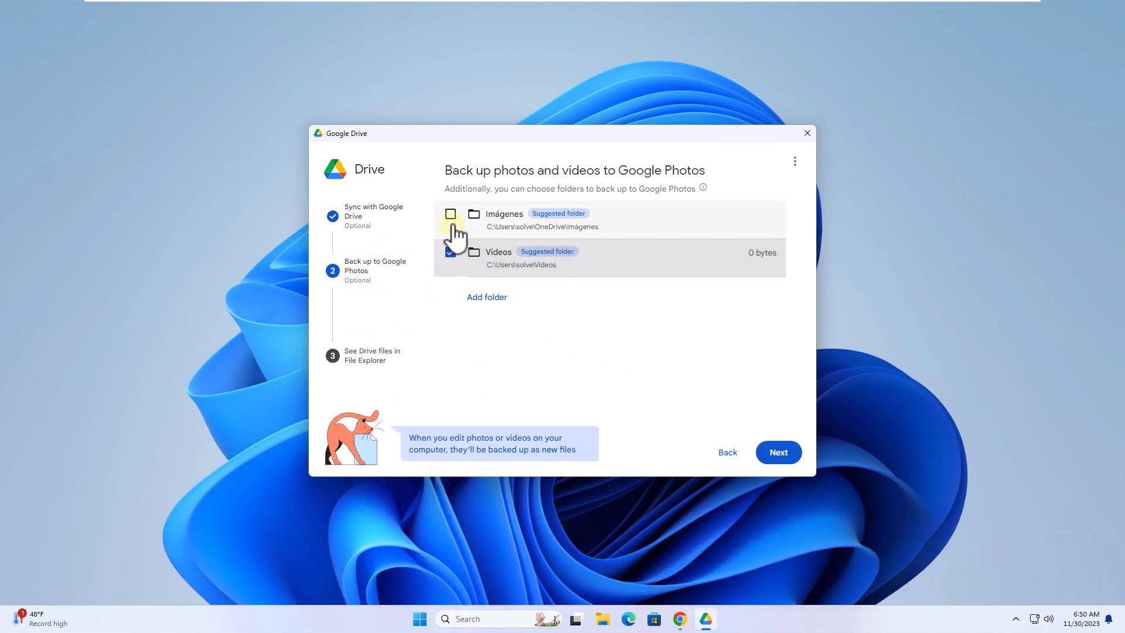
left_click(450, 213)
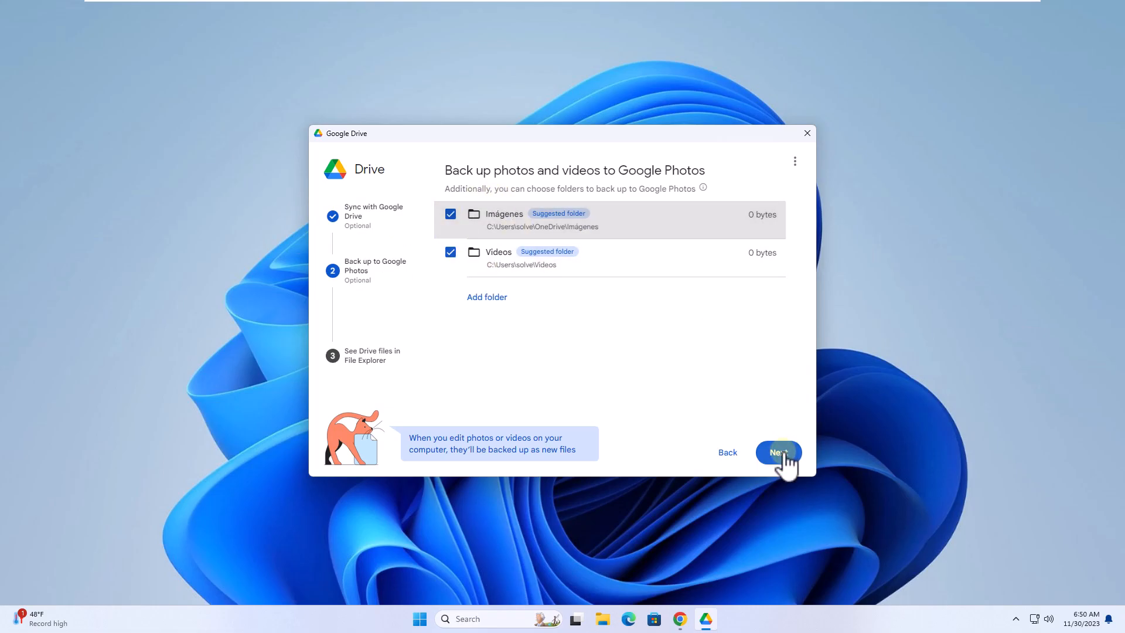
left_click(778, 452)
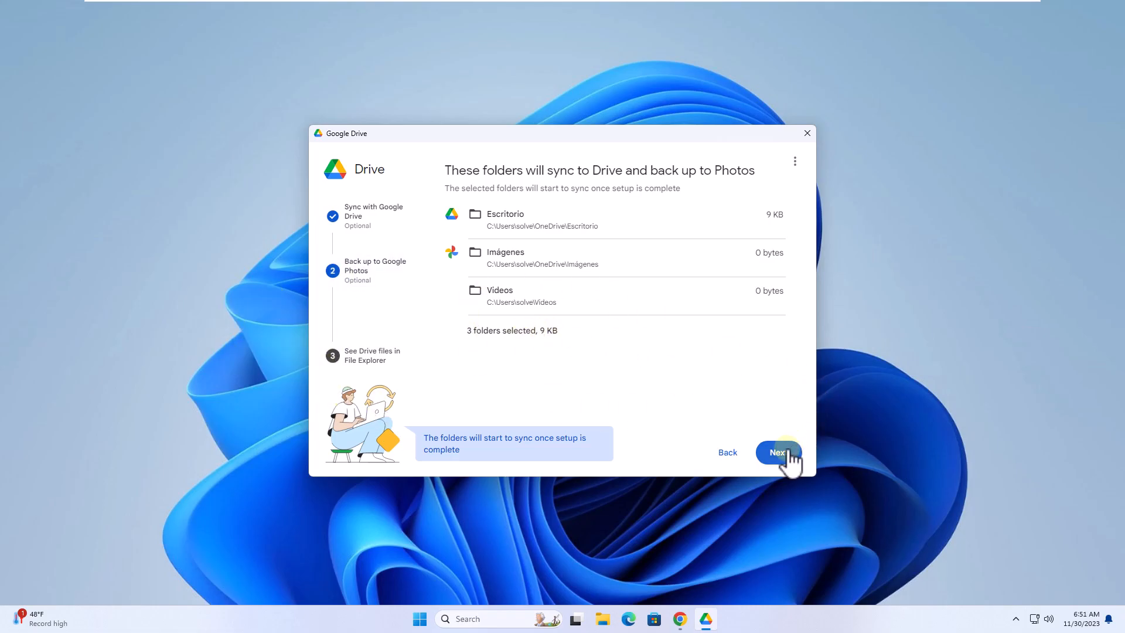
- Confirm the folder summary, pass the File Explorer page and finish setup with Open Drive
left_click(778, 452)
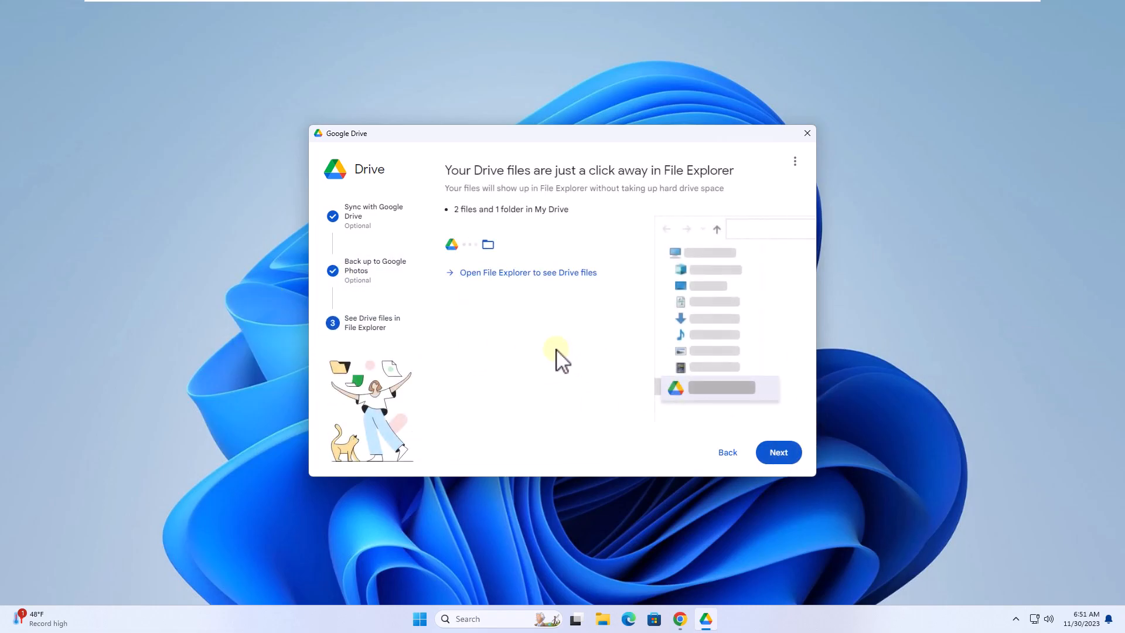
mouse_move(620, 325)
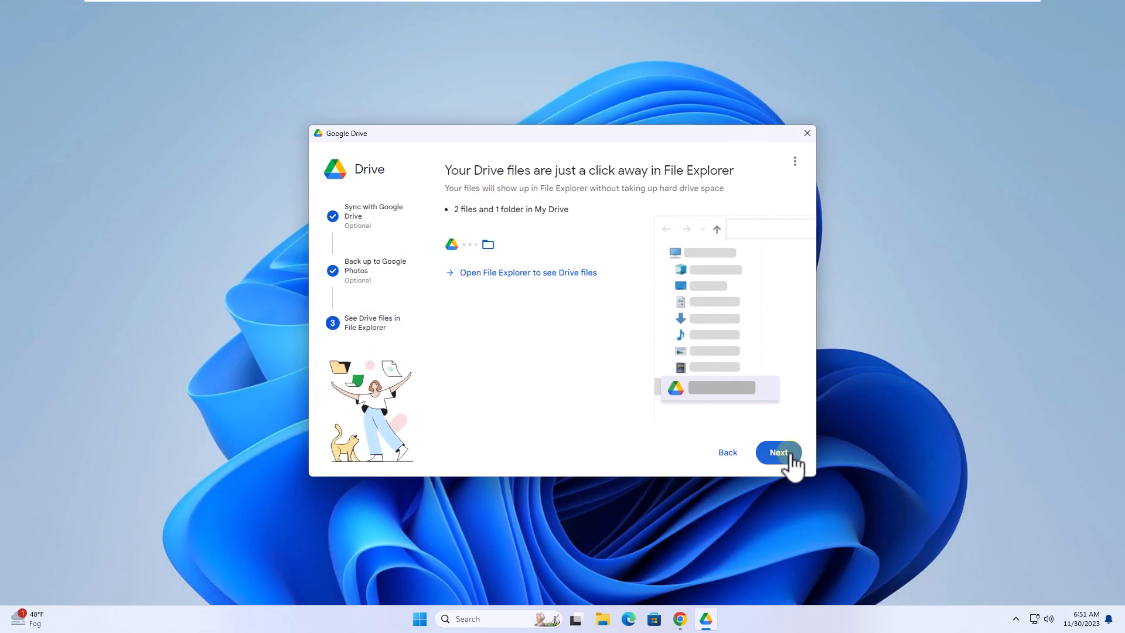
left_click(778, 452)
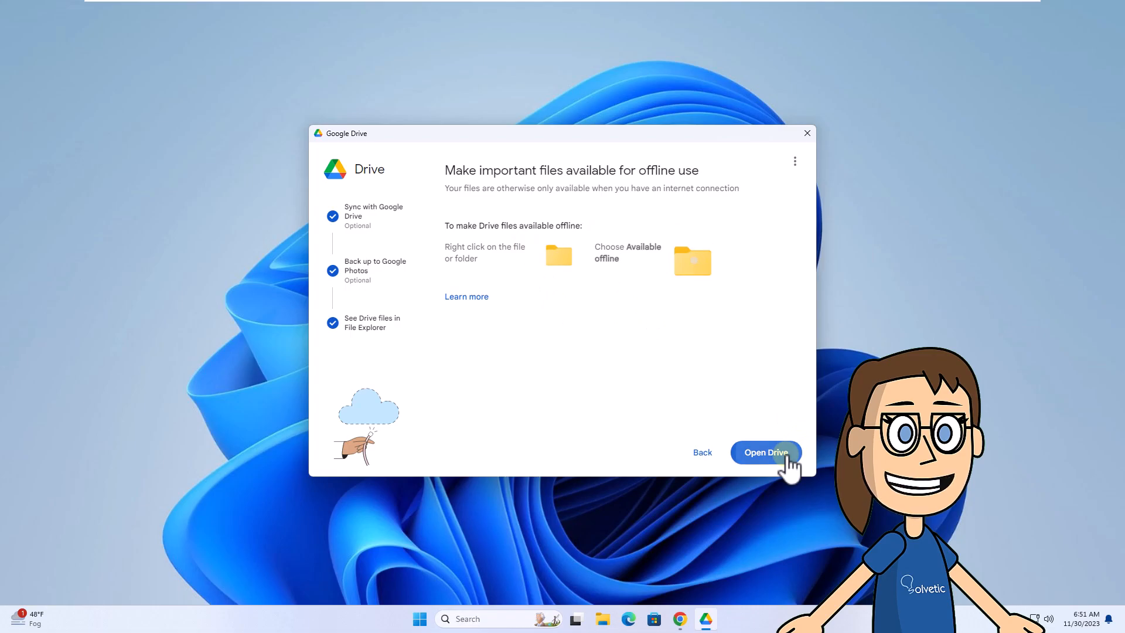
left_click(765, 452)
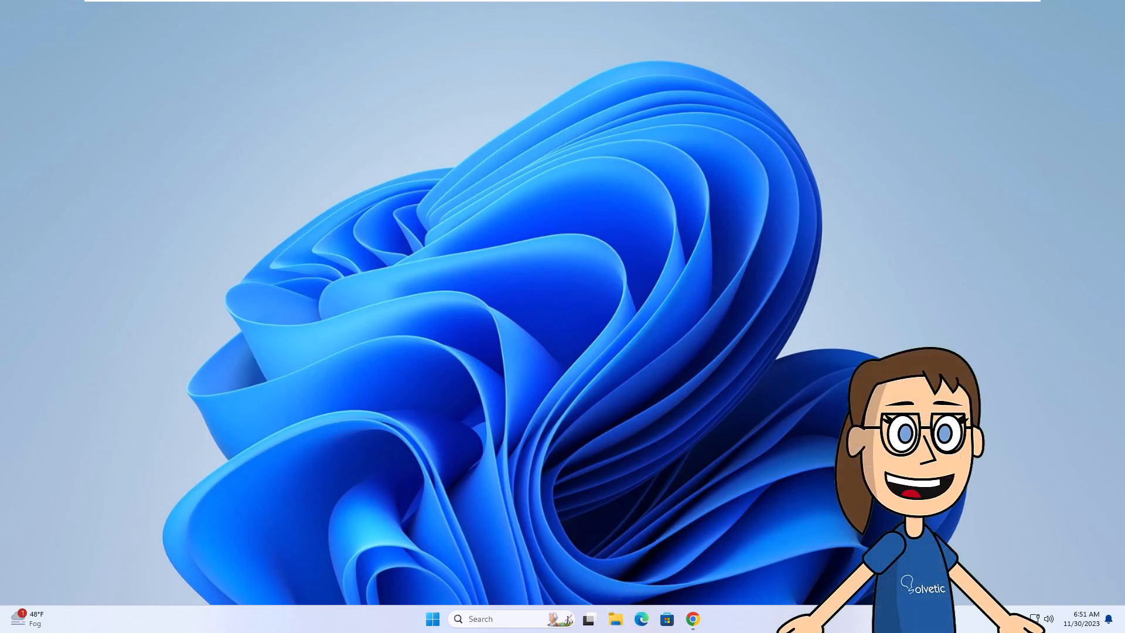
left_click(587, 619)
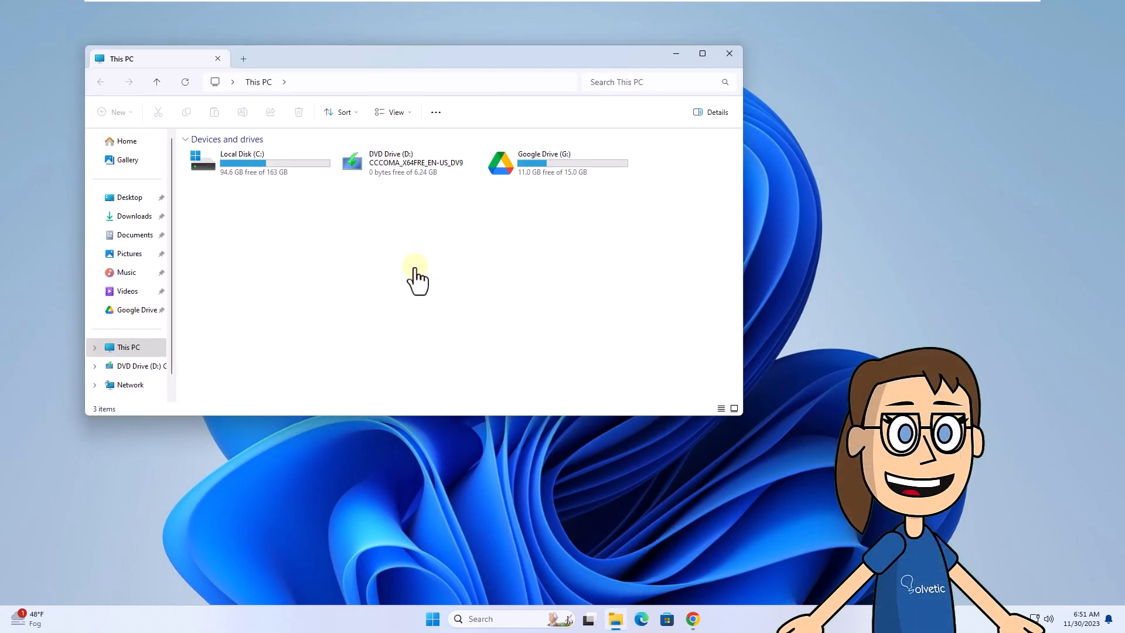
mouse_move(500, 172)
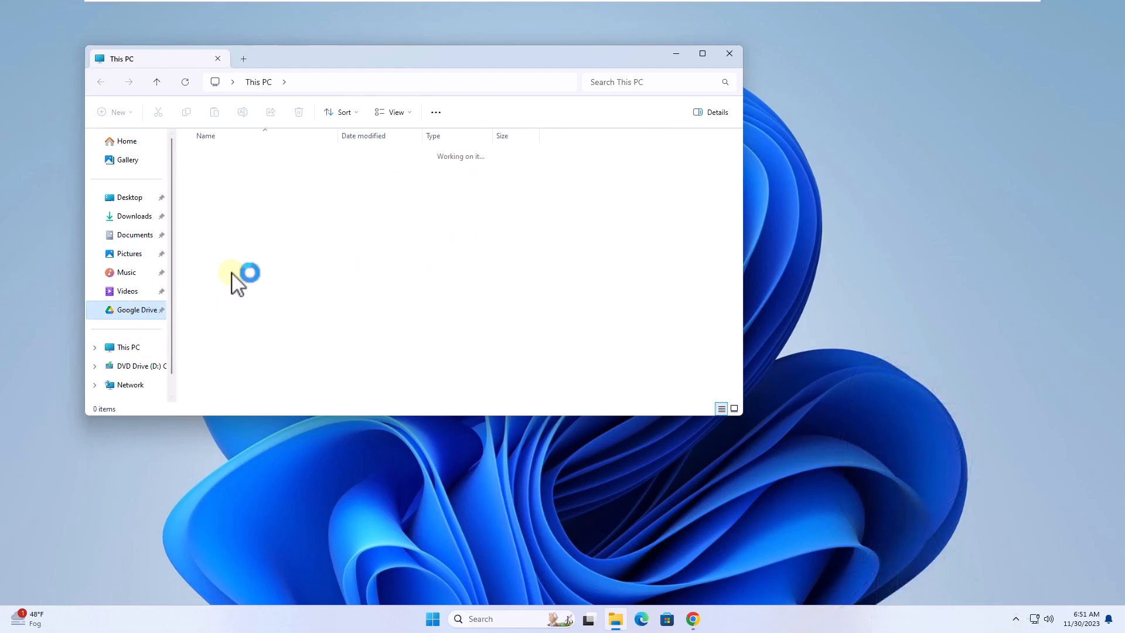
left_click(137, 310)
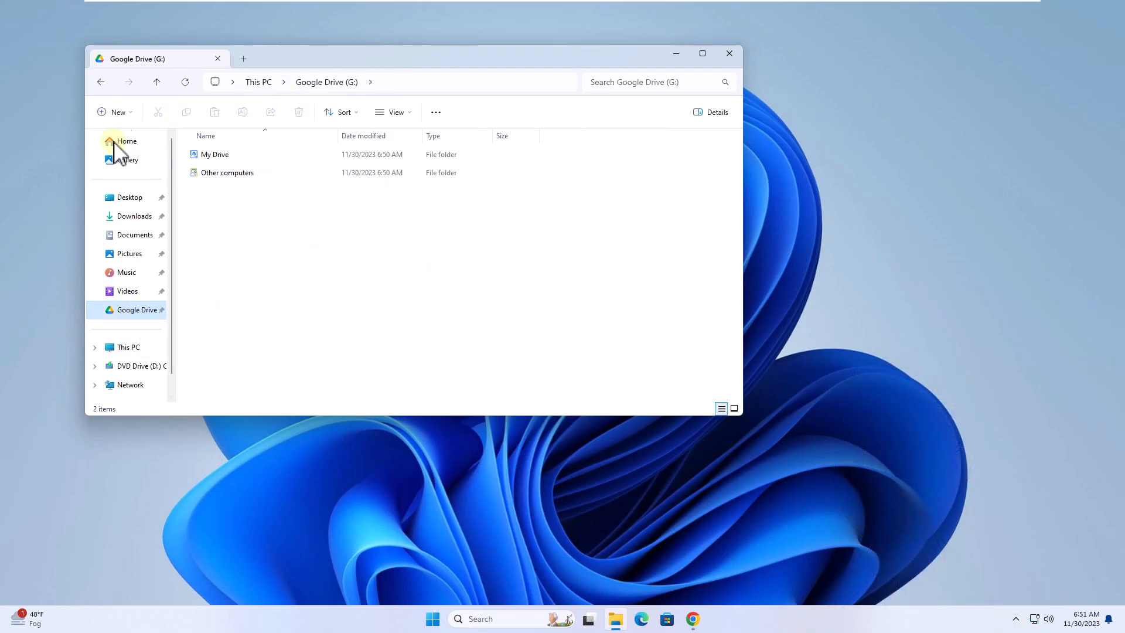
mouse_move(341, 315)
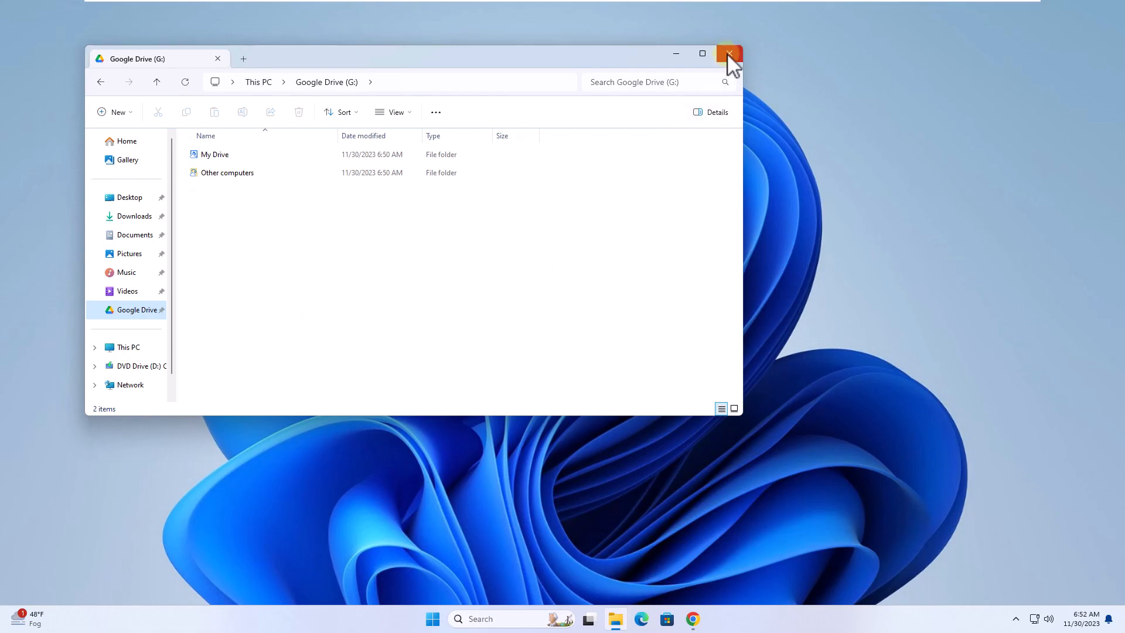
left_click(729, 54)
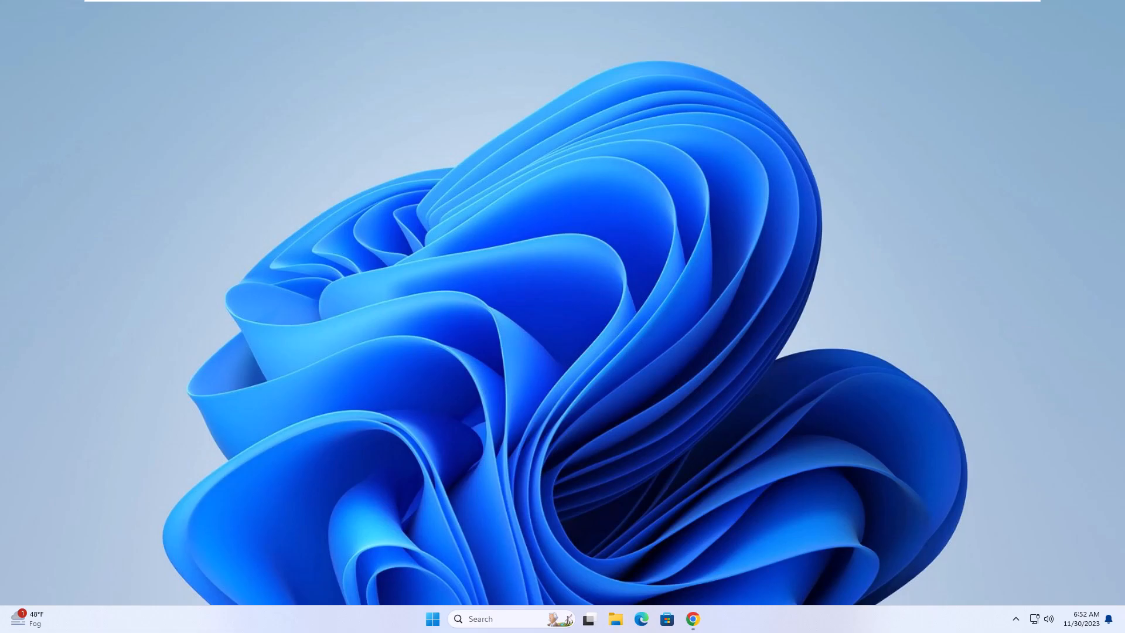